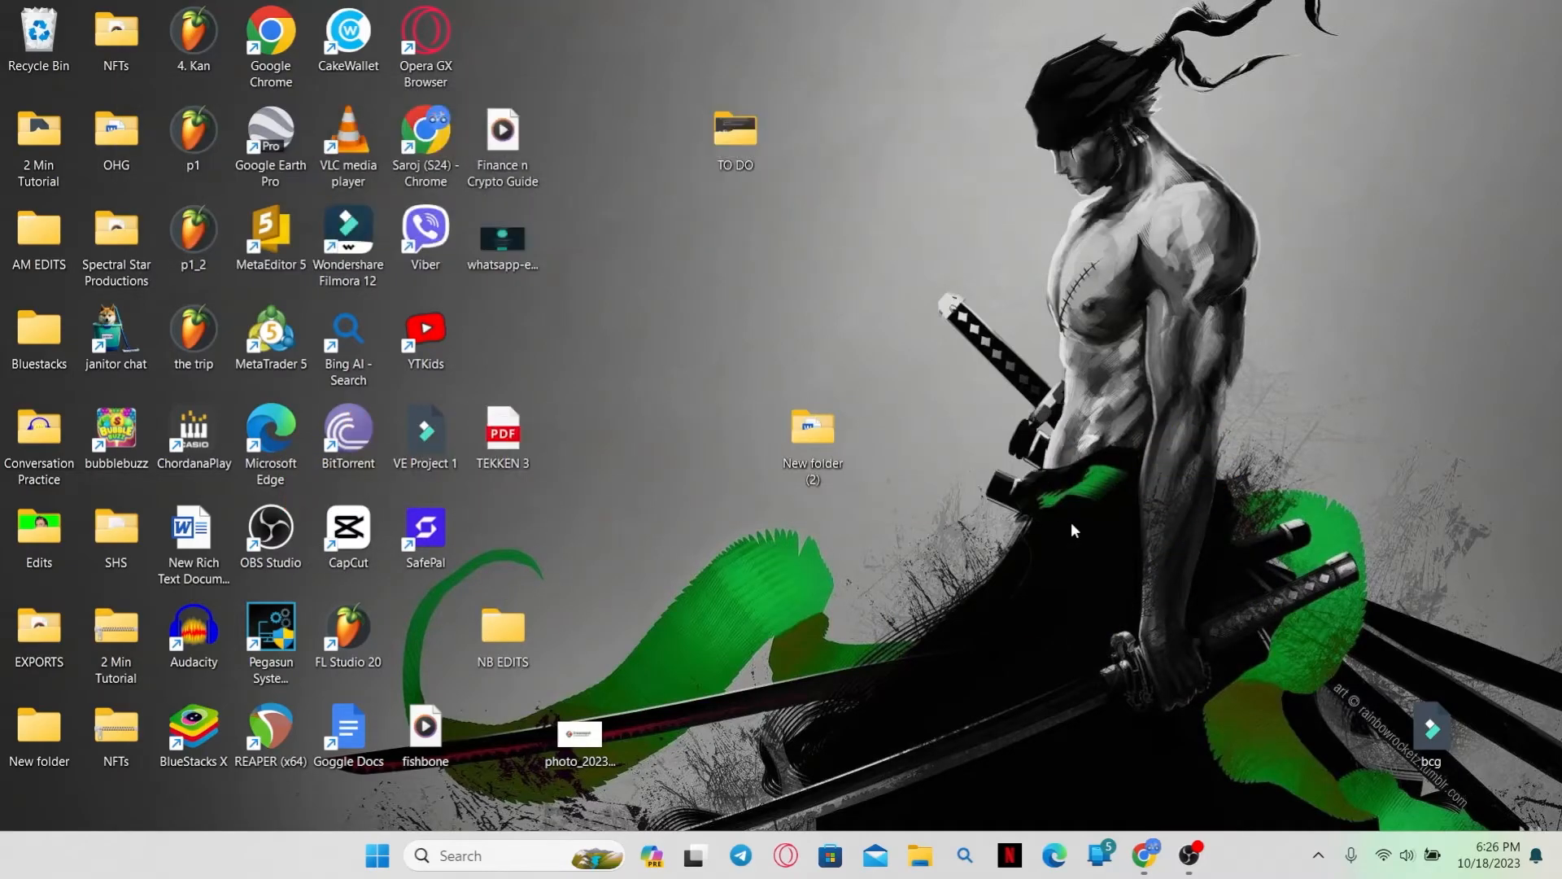
# Launch Google Chrome from the desktop shortcut to show the Affirm website.
pyautogui.click(1145, 855)
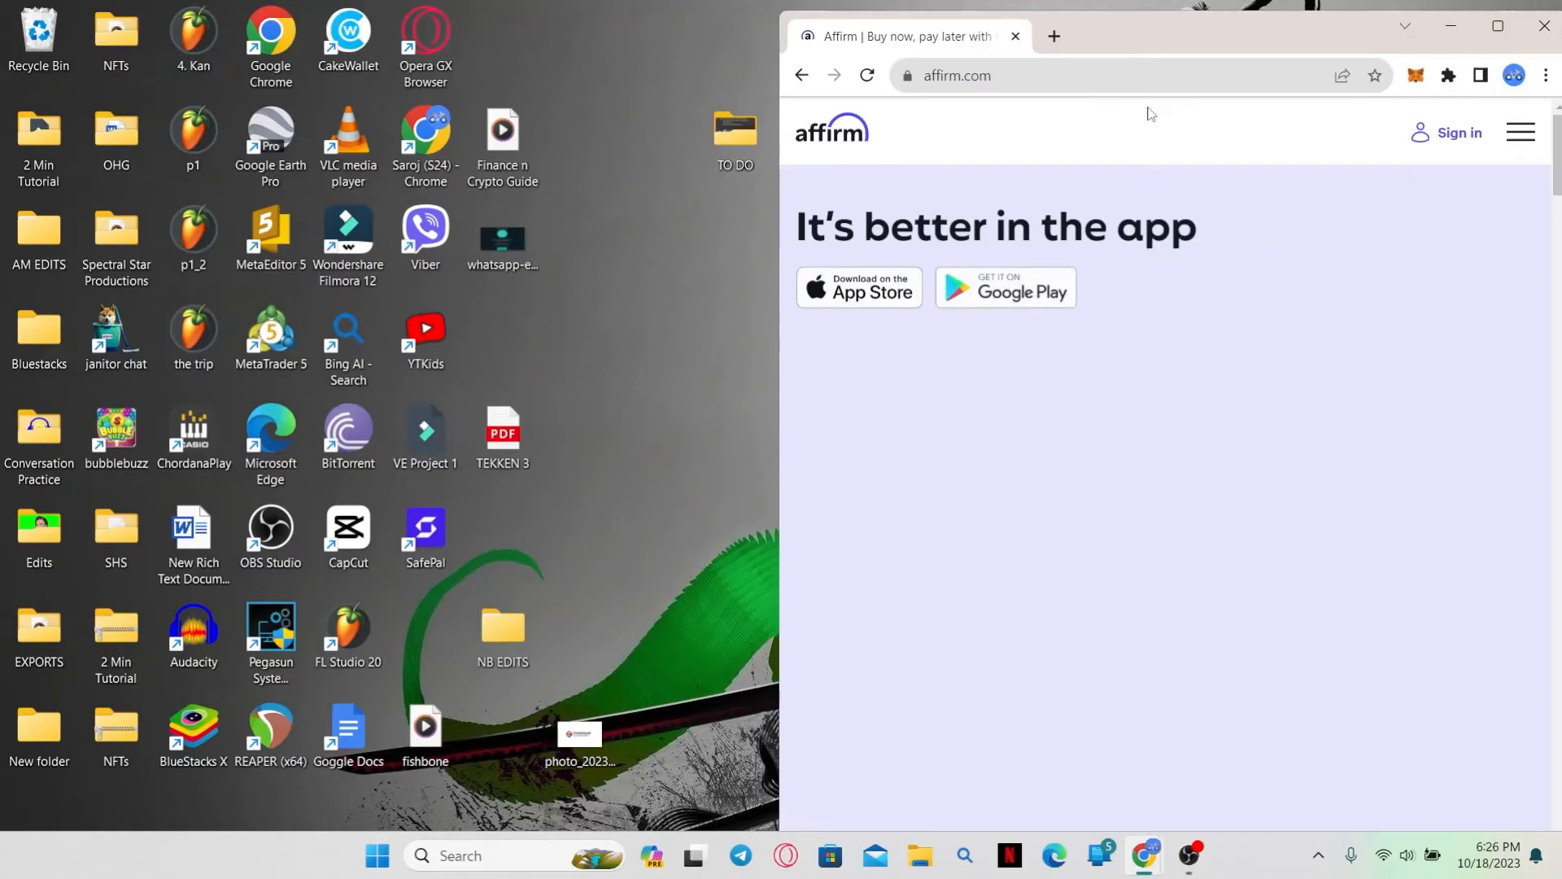
# Maximize the browser and choose Sign in from the navigation dropdown.
pyautogui.click(1494, 26)
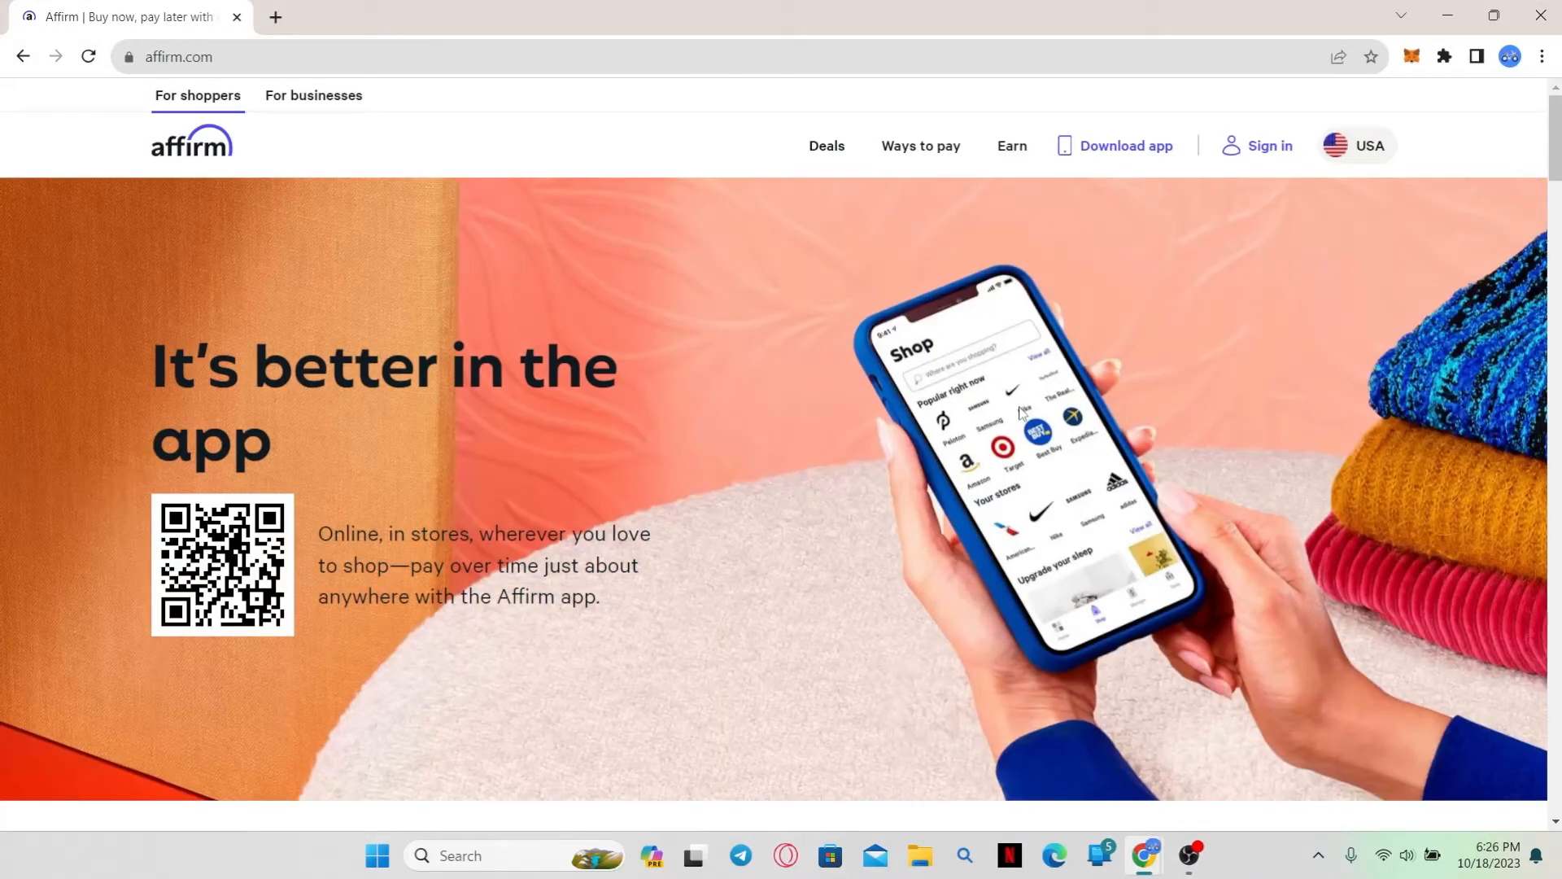
pyautogui.click(1269, 146)
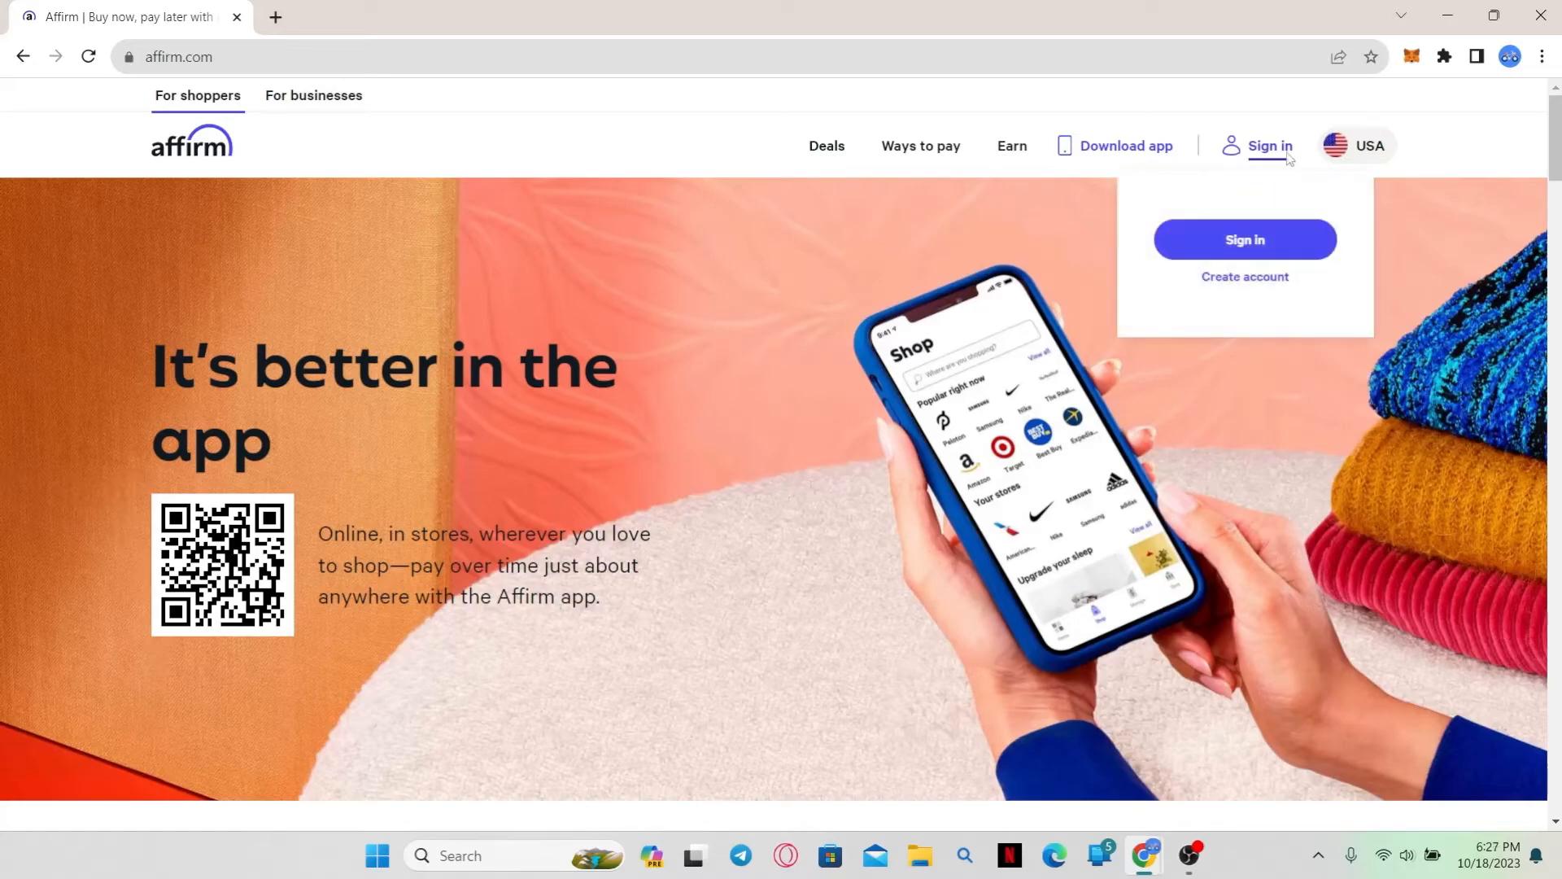
pyautogui.moveTo(1265, 159)
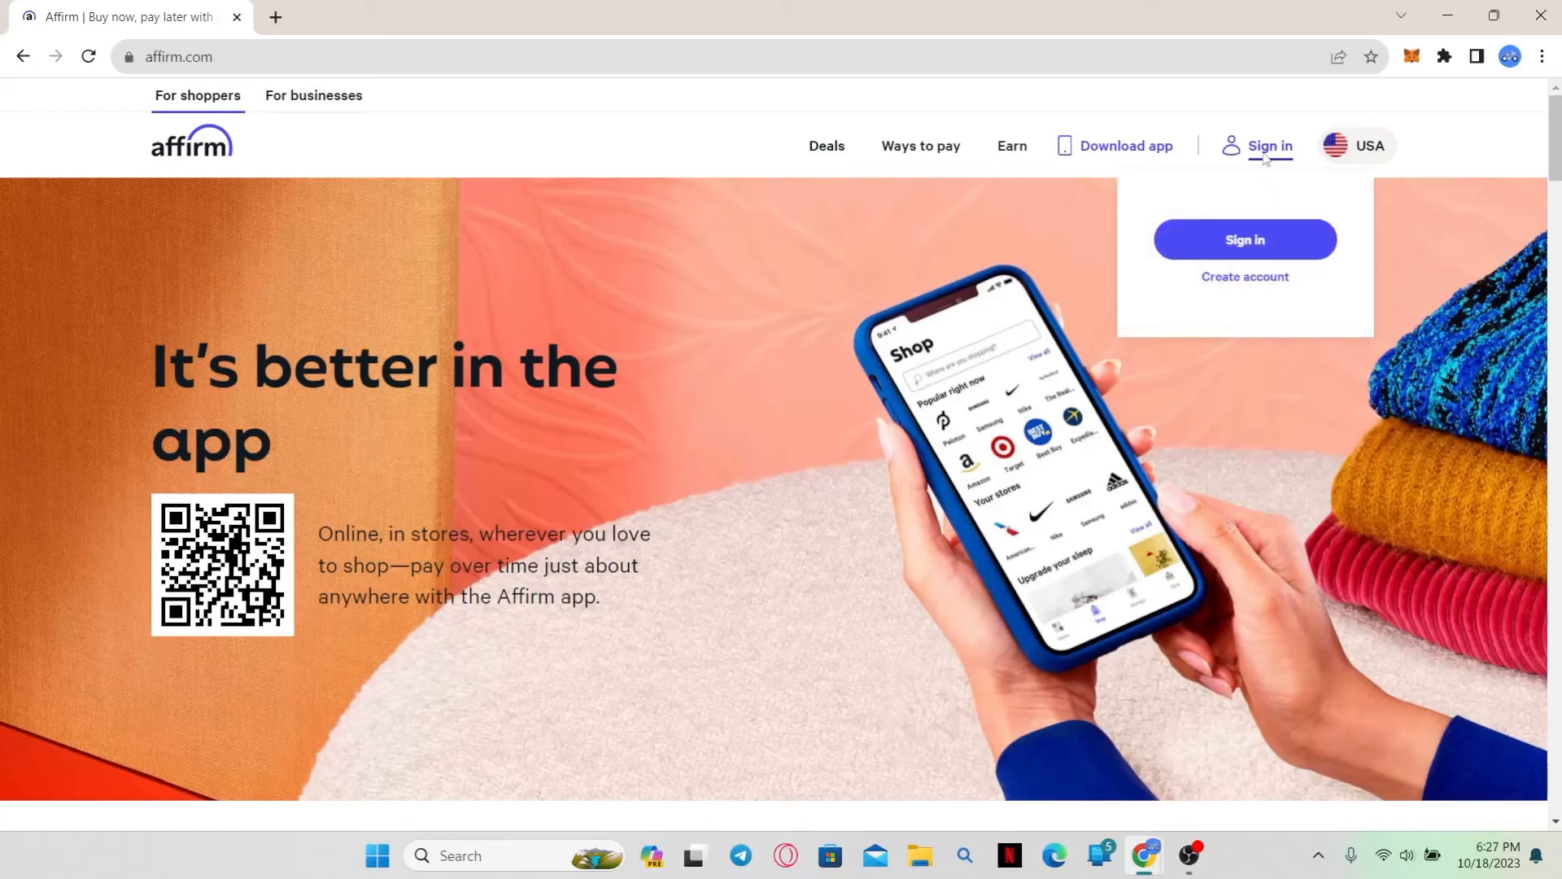
pyautogui.moveTo(1244, 240)
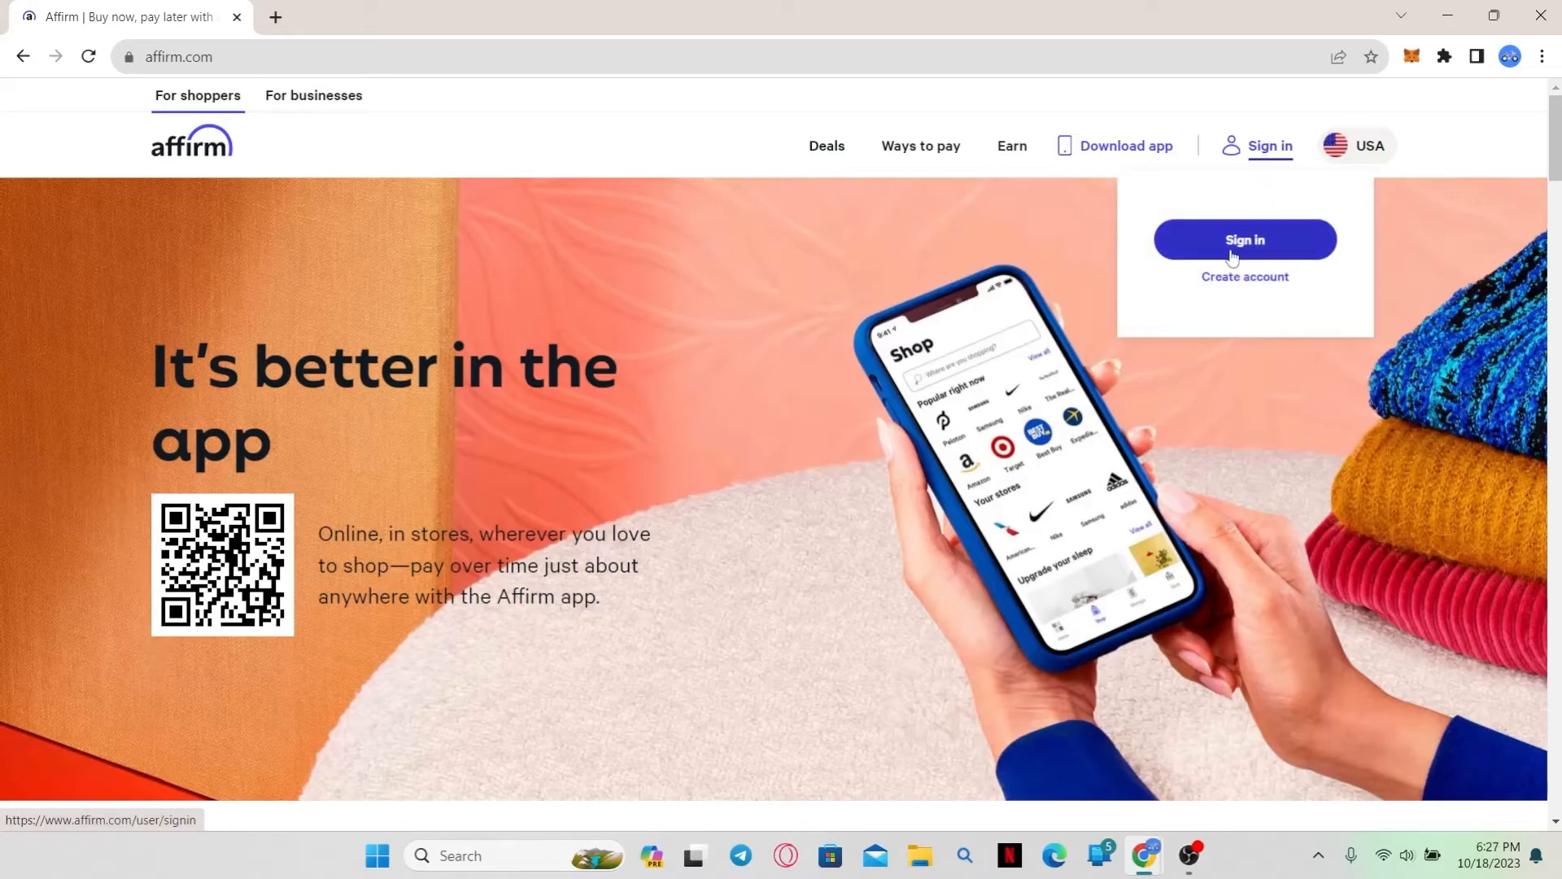
pyautogui.click(1244, 239)
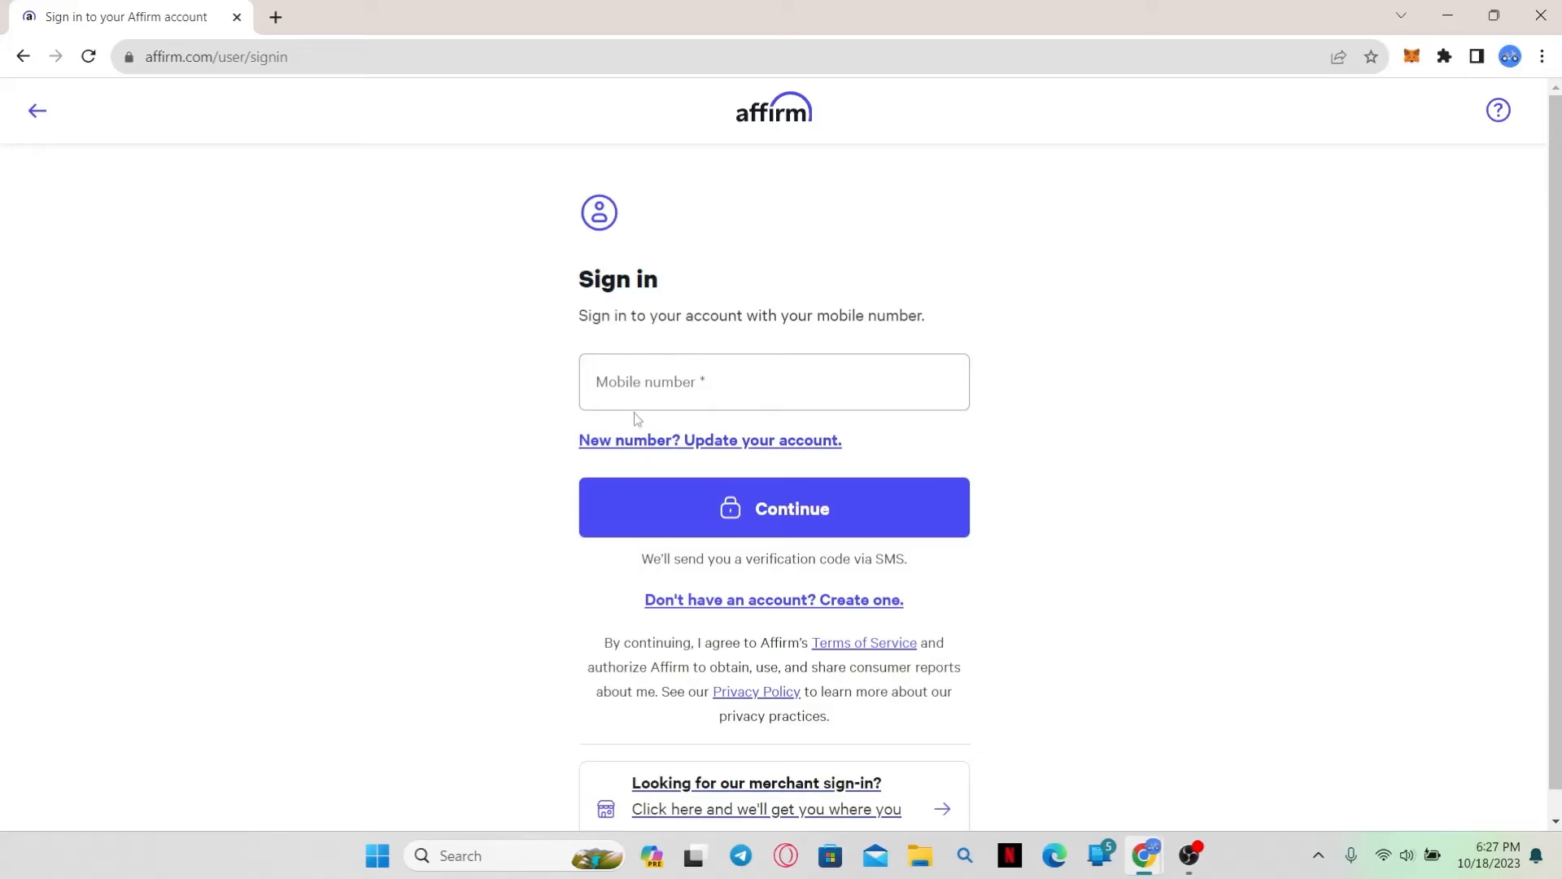
# Follow the 'New number? Update your account.' link from the sign-in page.
pyautogui.click(773, 507)
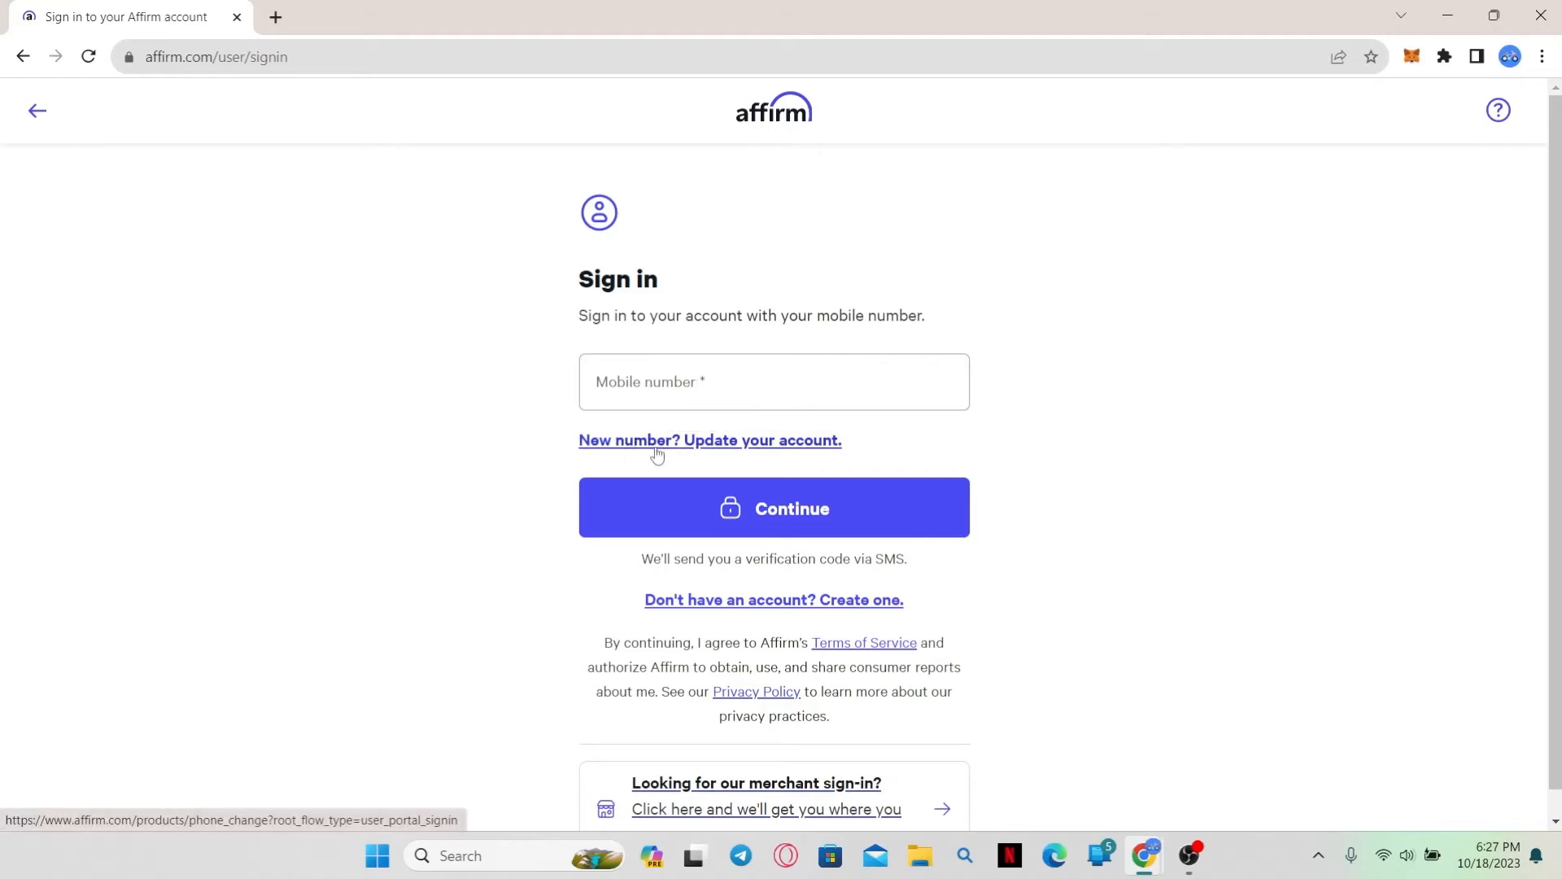
pyautogui.moveTo(714, 449)
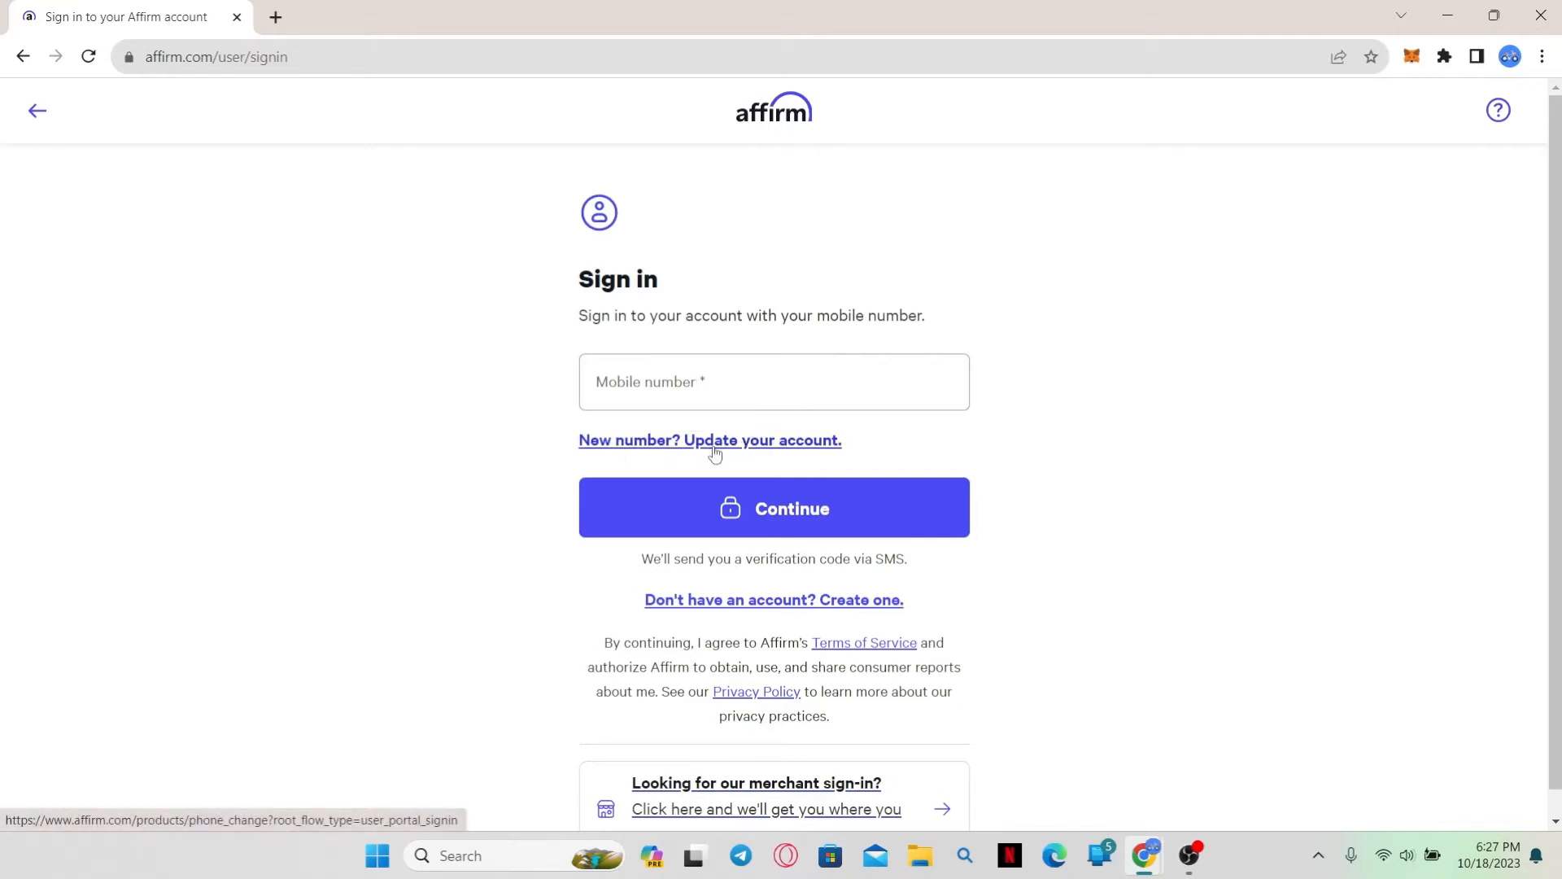
pyautogui.click(709, 439)
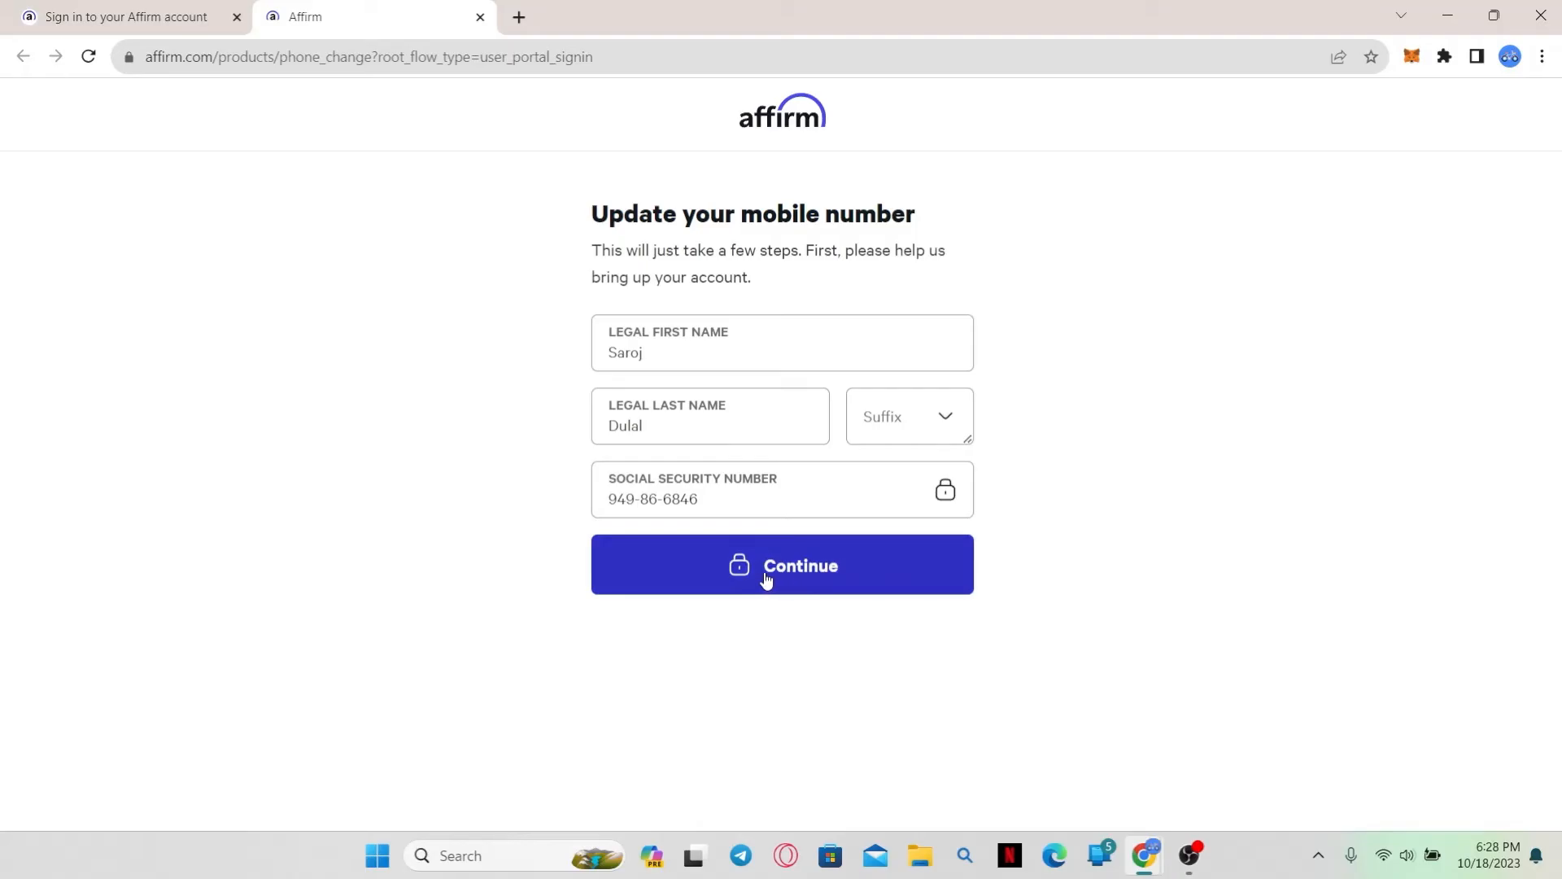
pyautogui.moveTo(1283, 311)
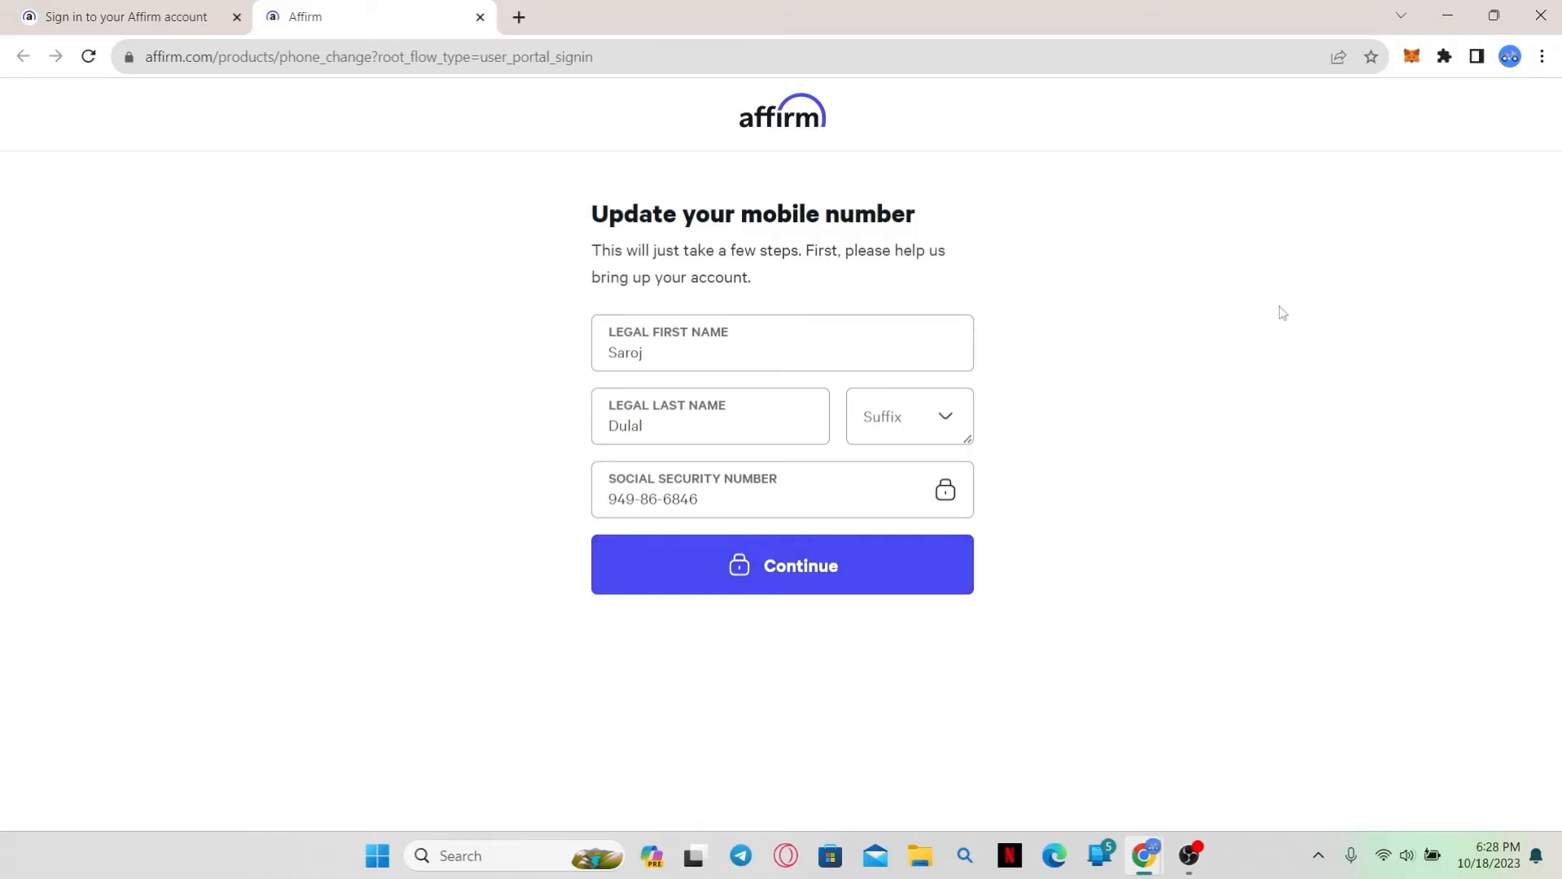